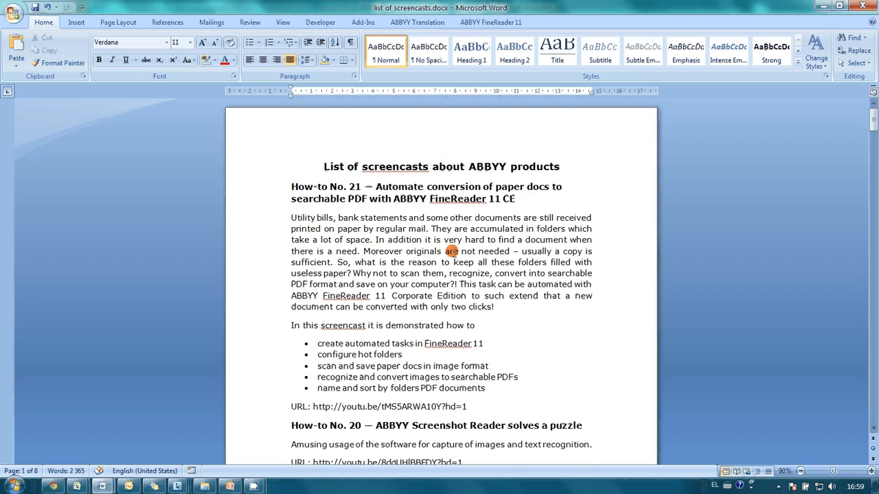
# Step: Open the PDF-XChange 4.0 for ABBYY printer properties at the Bookmarks settings page
pyautogui.scroll(-3)
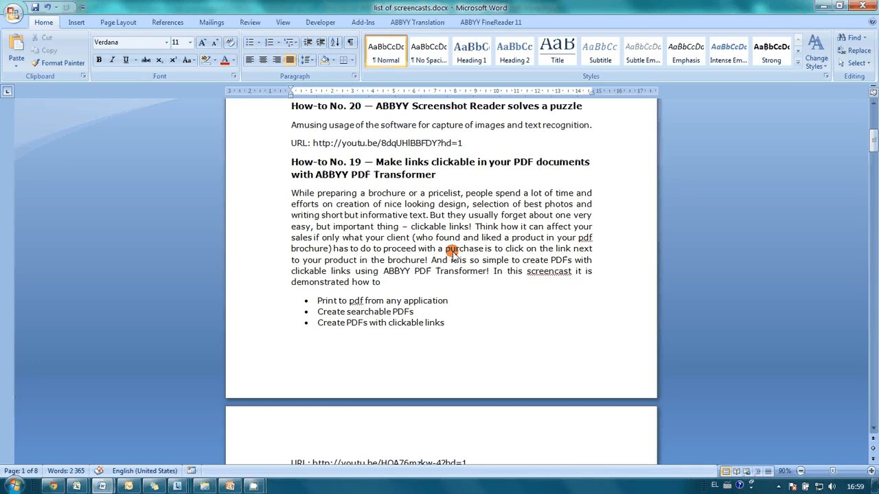
pyautogui.scroll(-3)
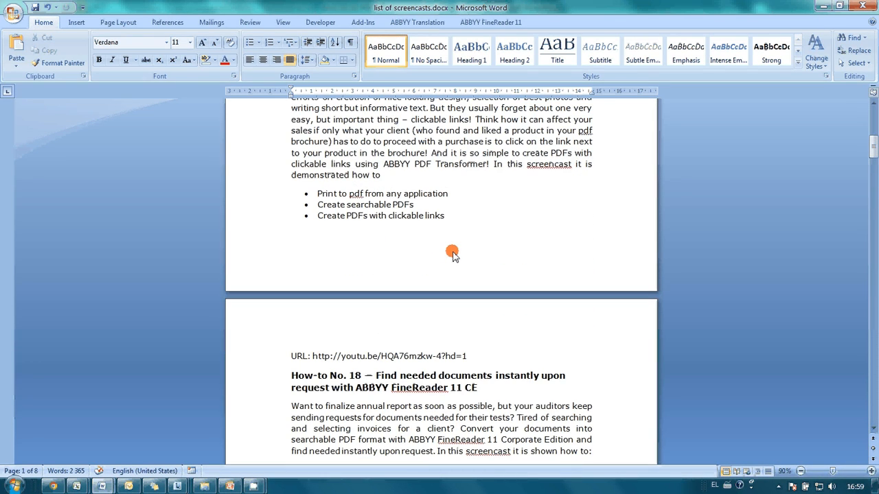
pyautogui.scroll(-3)
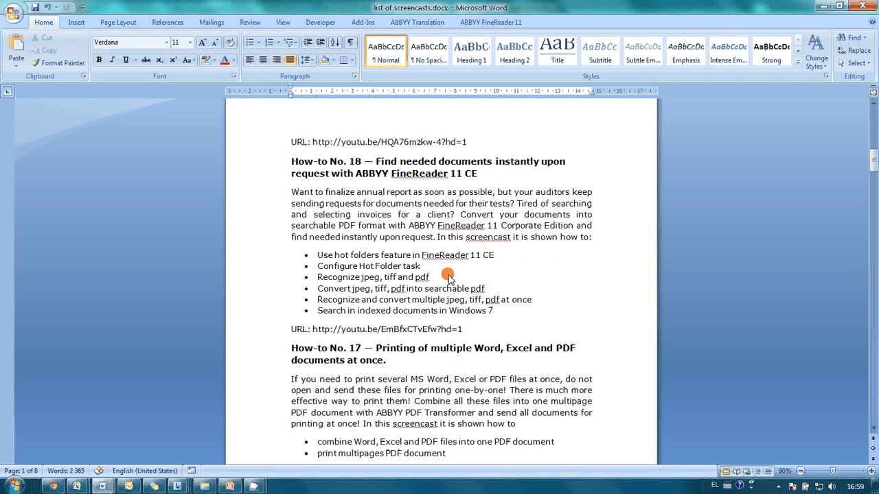
pyautogui.scroll(-3)
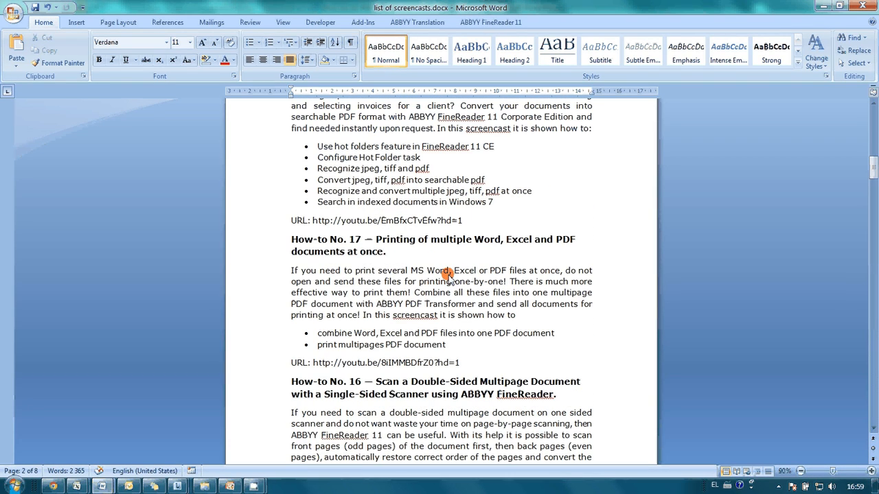
pyautogui.moveTo(445, 239)
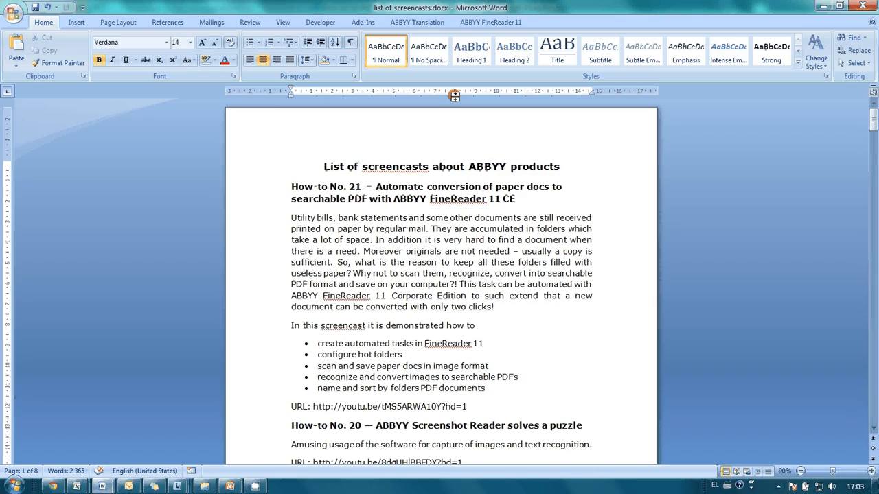
pyautogui.moveTo(448, 167)
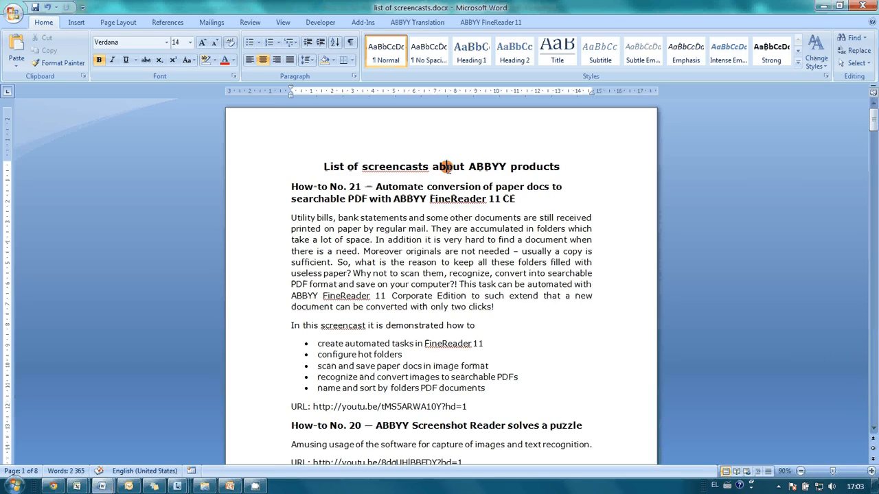
pyautogui.moveTo(387, 186)
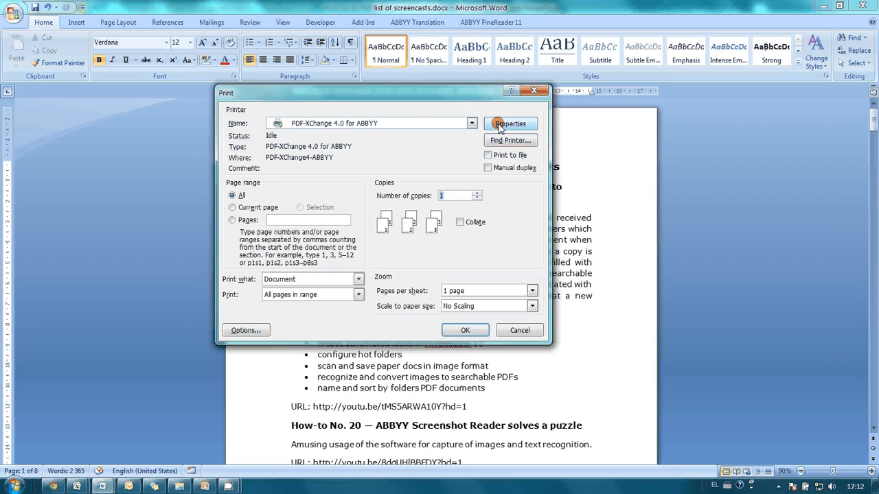
pyautogui.click(509, 124)
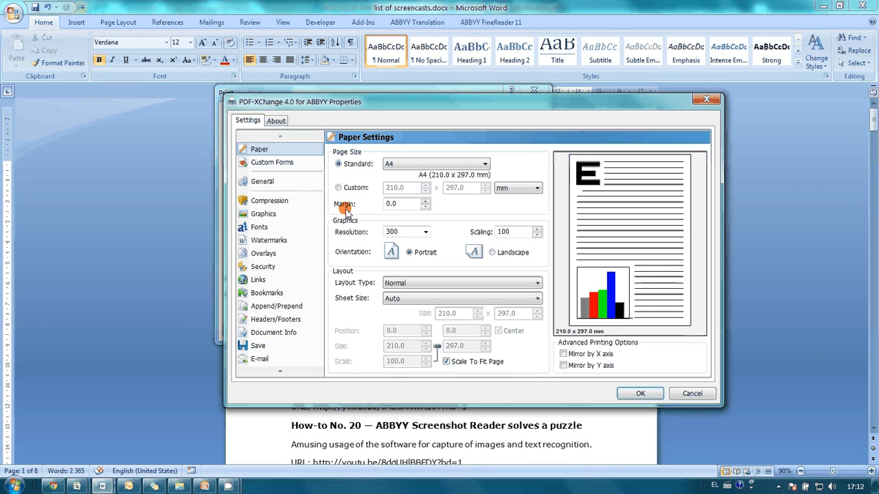
pyautogui.click(266, 293)
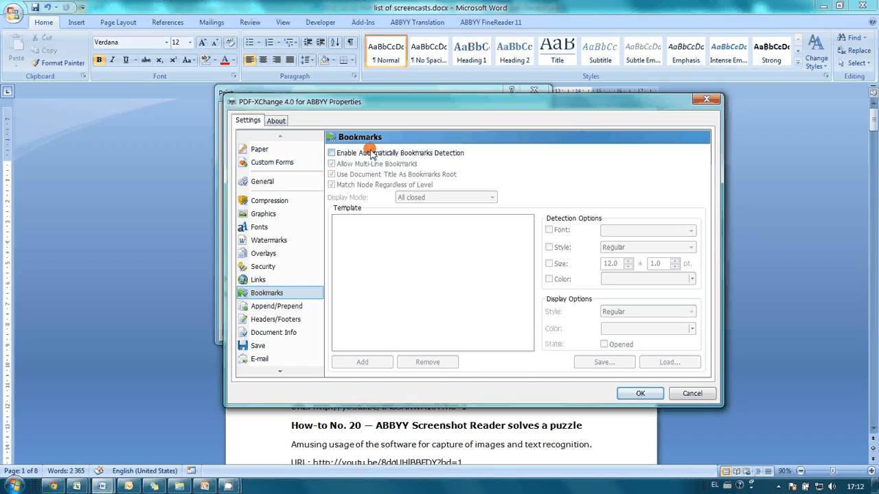
# Step: Enable automatic bookmark detection with a level matching bold 12-pt Verdana headings
pyautogui.click(332, 153)
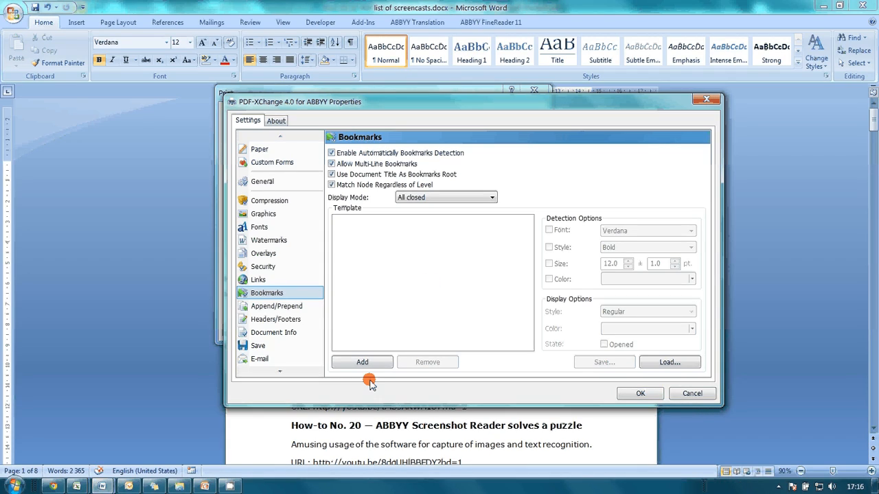
pyautogui.click(361, 362)
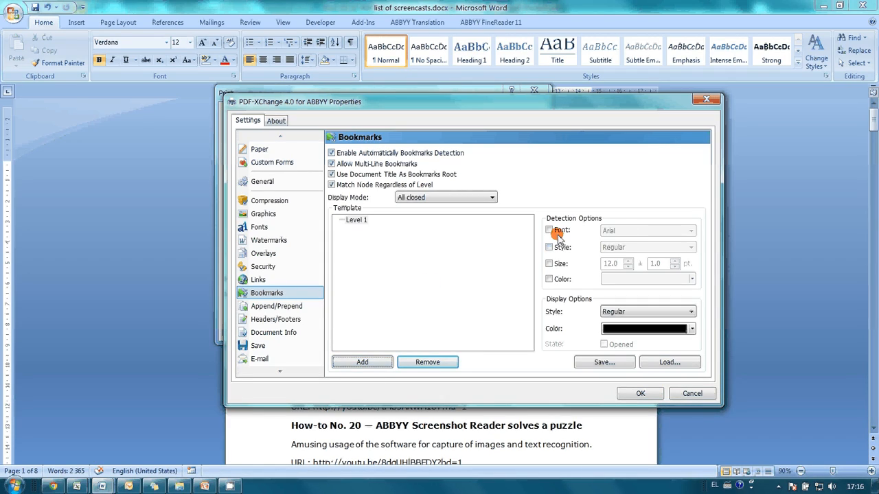
pyautogui.click(690, 229)
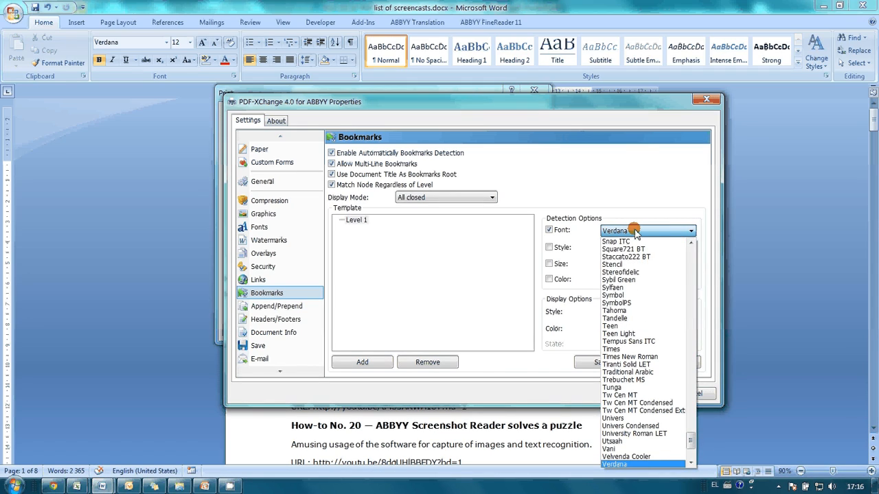
pyautogui.click(614, 230)
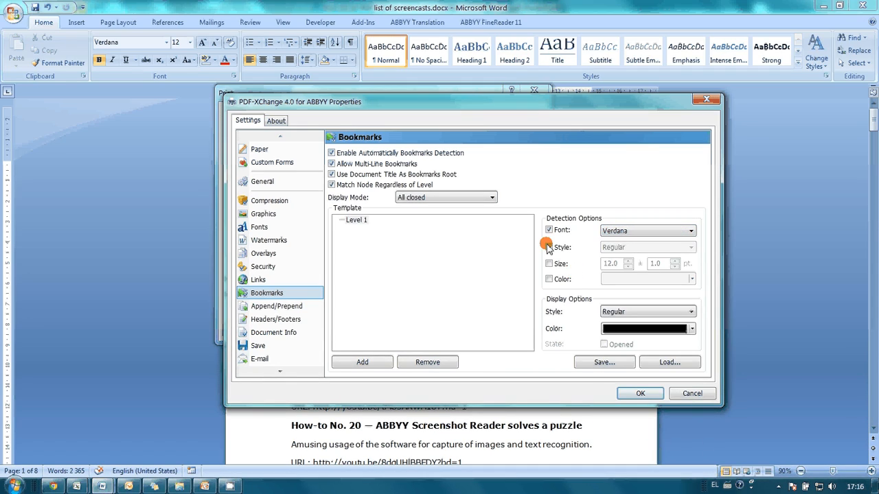
pyautogui.click(643, 247)
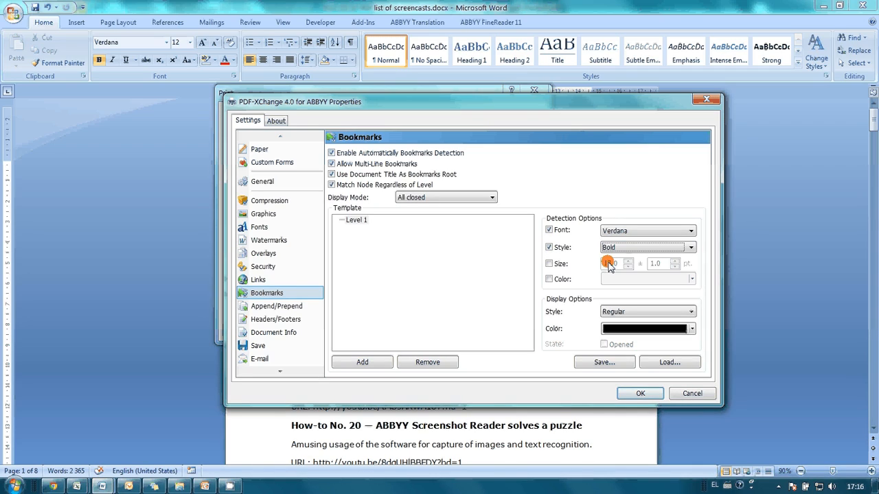
pyautogui.click(549, 263)
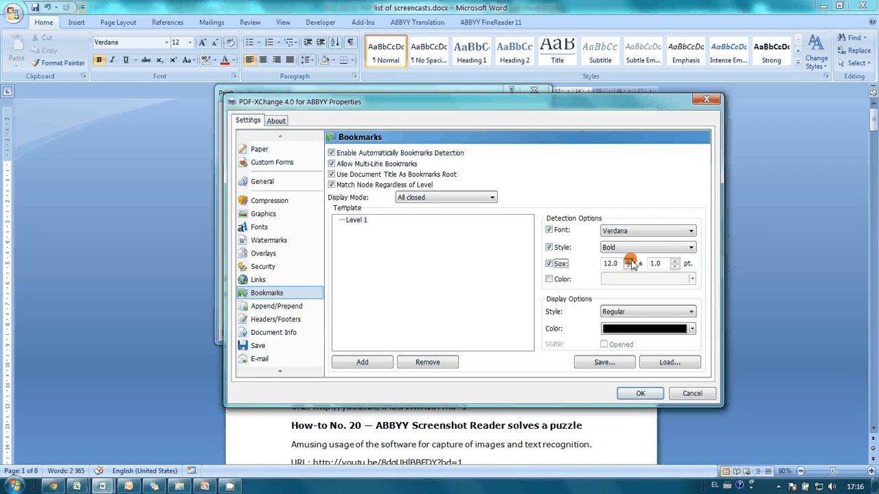
pyautogui.click(627, 260)
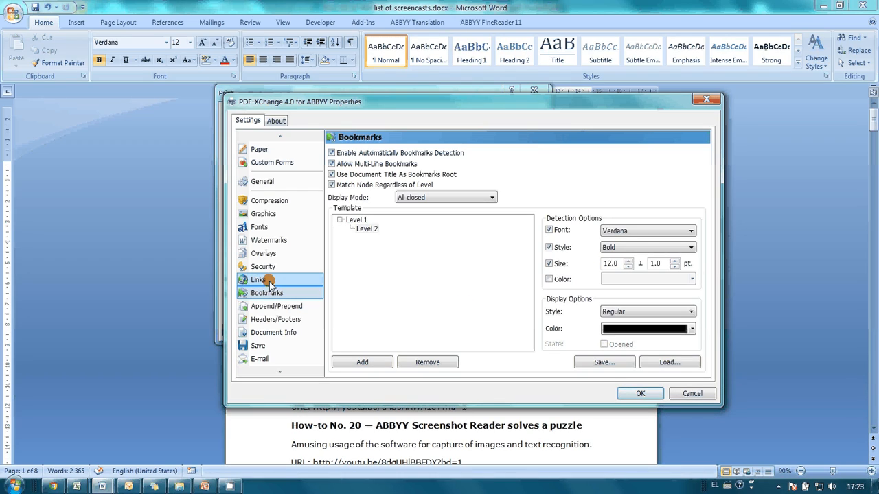
# Step: Turn on Analyze URLs so links become clickable, then print the list to PDF
pyautogui.click(258, 280)
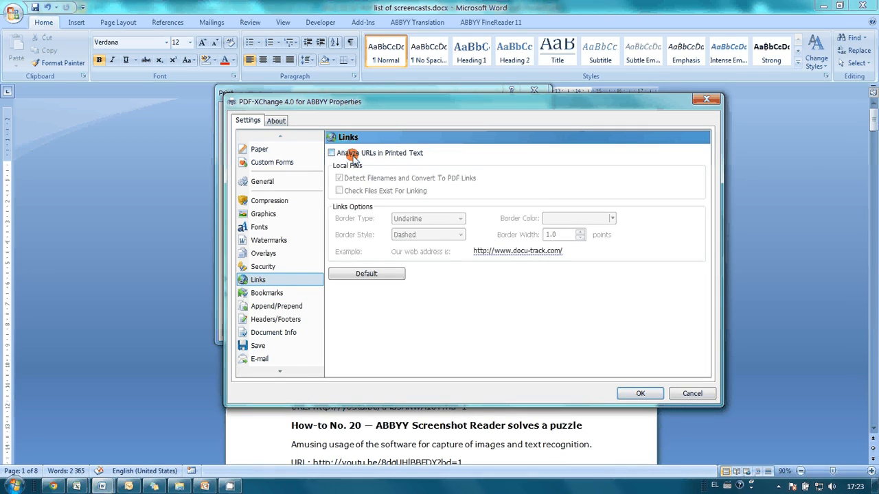
pyautogui.click(332, 152)
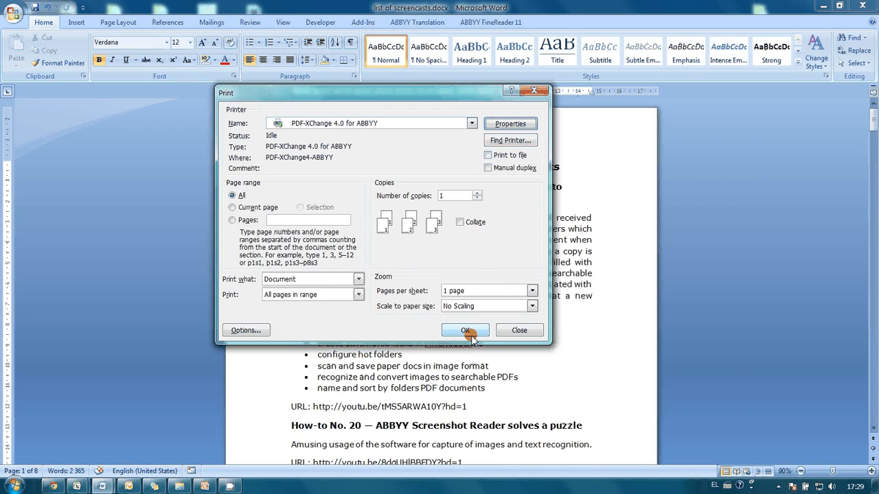
pyautogui.click(465, 330)
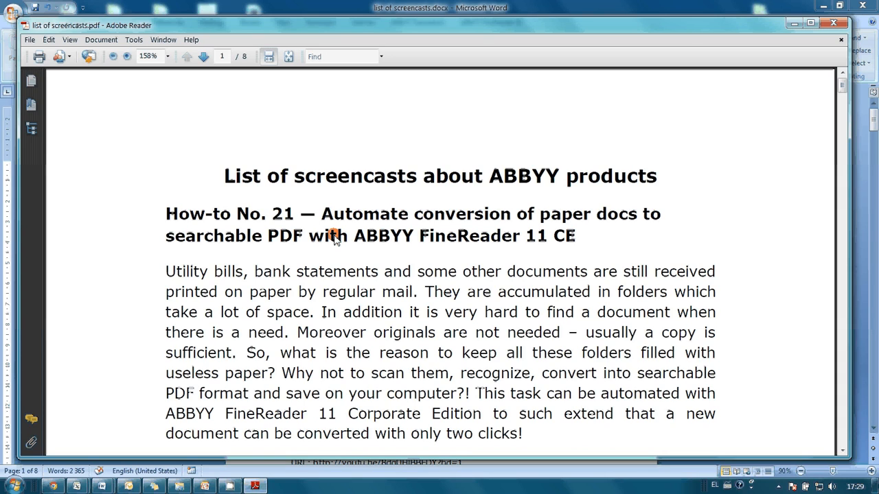
pyautogui.moveTo(150, 132)
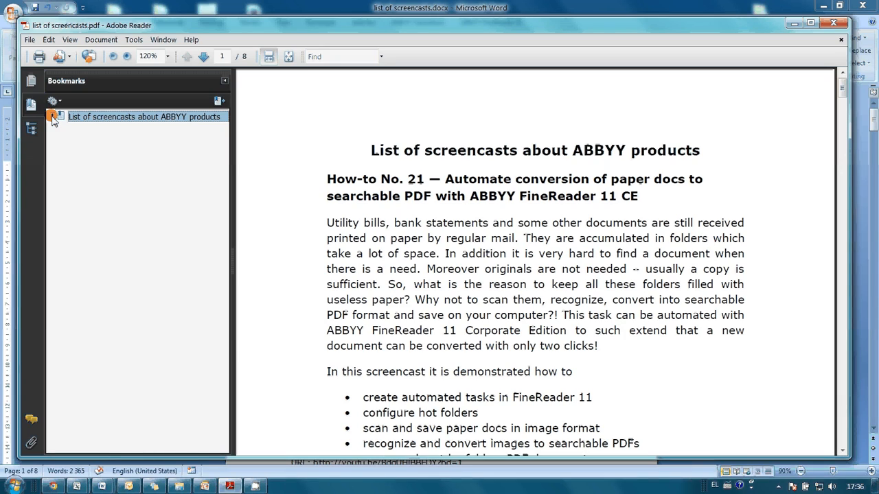
# Step: Expand the bookmark tree, jump to How-to No. 18 then No. 17, and open its YouTube link
pyautogui.click(53, 117)
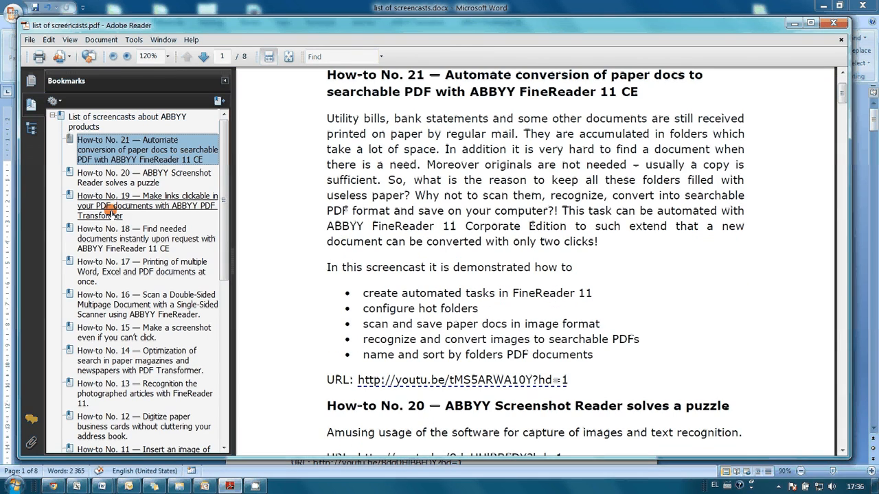
pyautogui.click(146, 238)
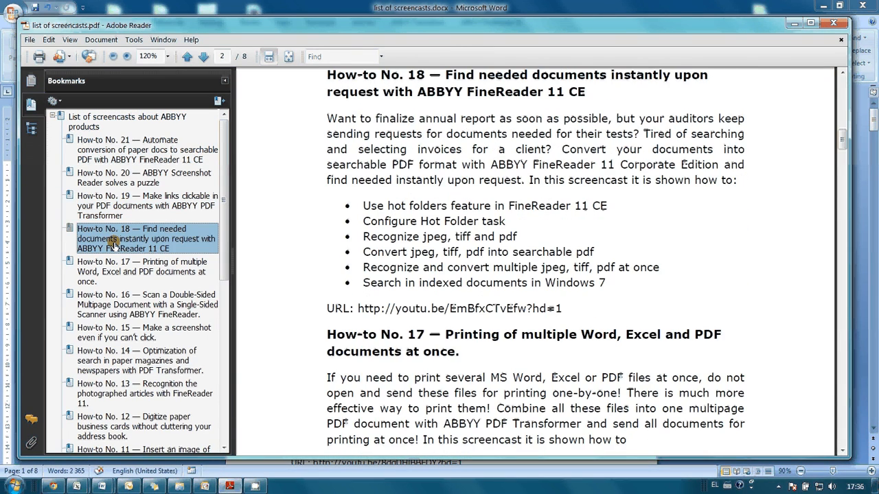
pyautogui.click(142, 271)
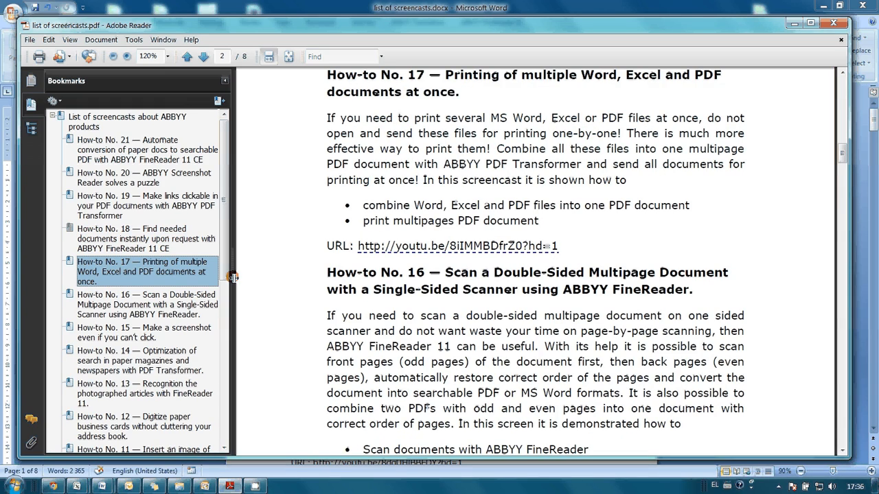
pyautogui.moveTo(449, 246)
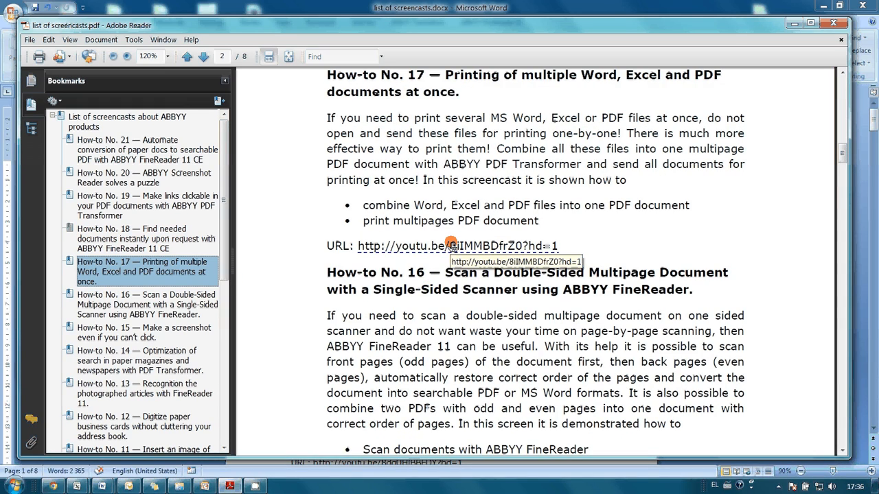
pyautogui.click(457, 246)
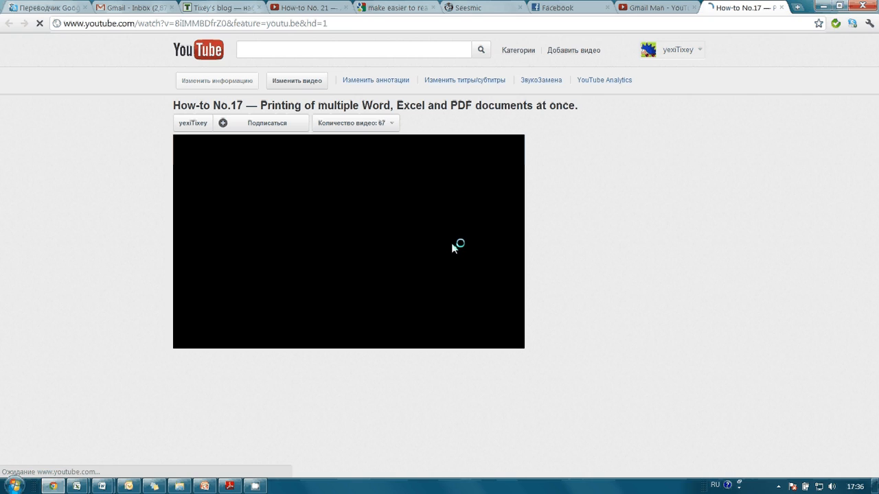